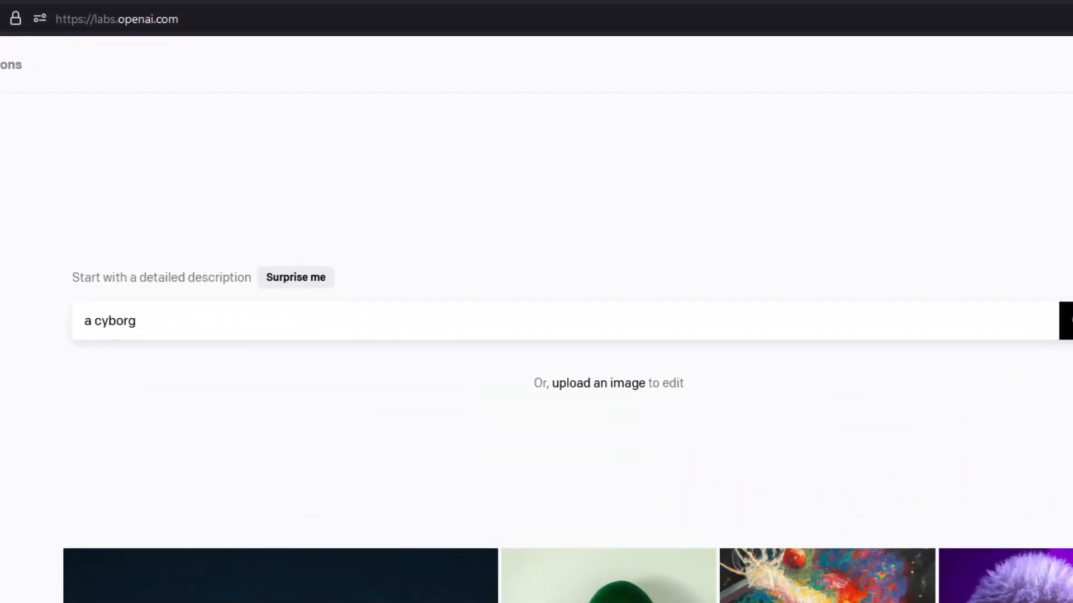
# Step: Finish the DALL-E prompt with 'running a cnc milling machine'
pyautogui.write('running a cnc milling machine')
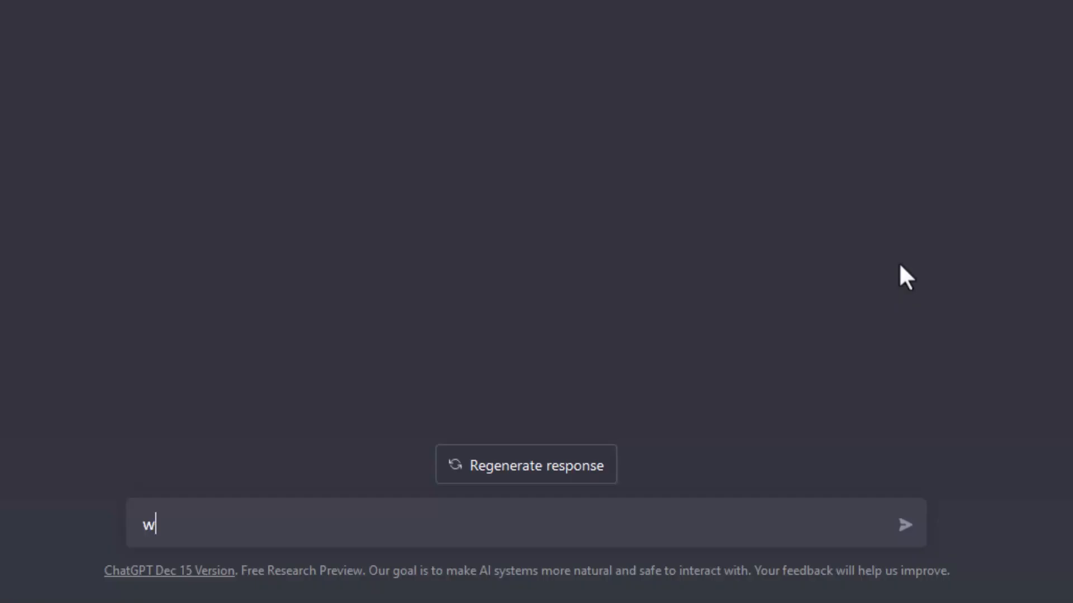
# Step: Send the ChatGPT question 'what is chatgpt'
pyautogui.write('hat is chatgpt')
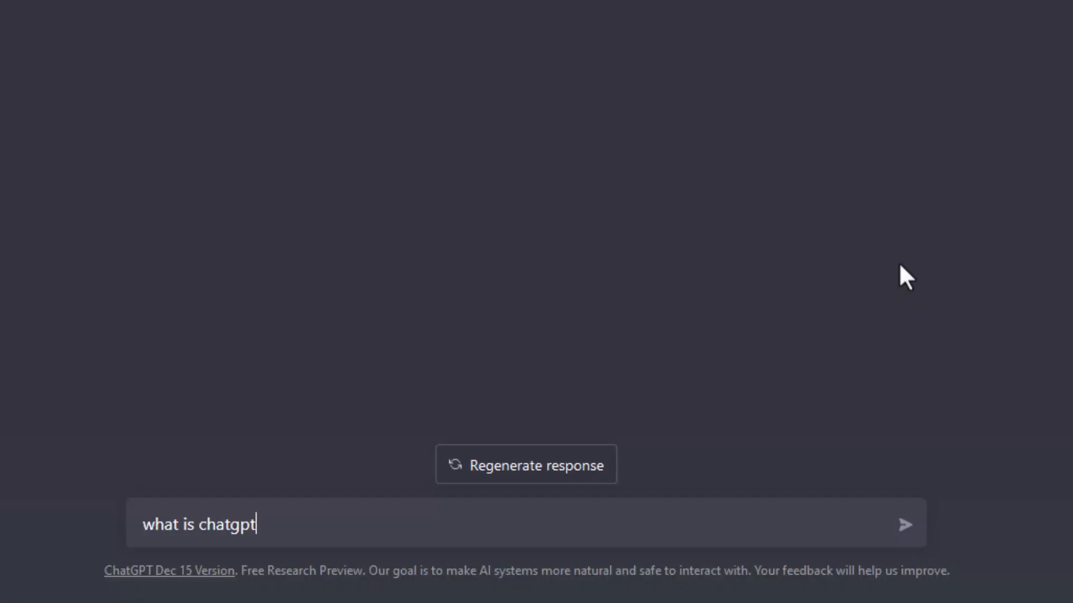
pyautogui.click(906, 525)
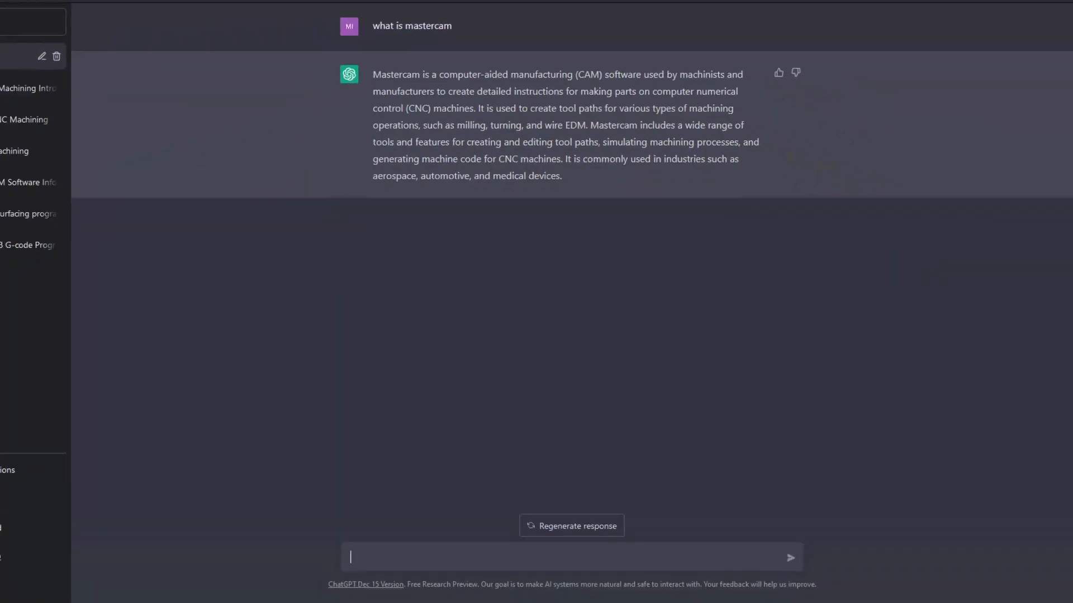
# Step: Ask ChatGPT 'can you explain in fewer words' and send a follow-up request
pyautogui.write('can you explain in fewer words')
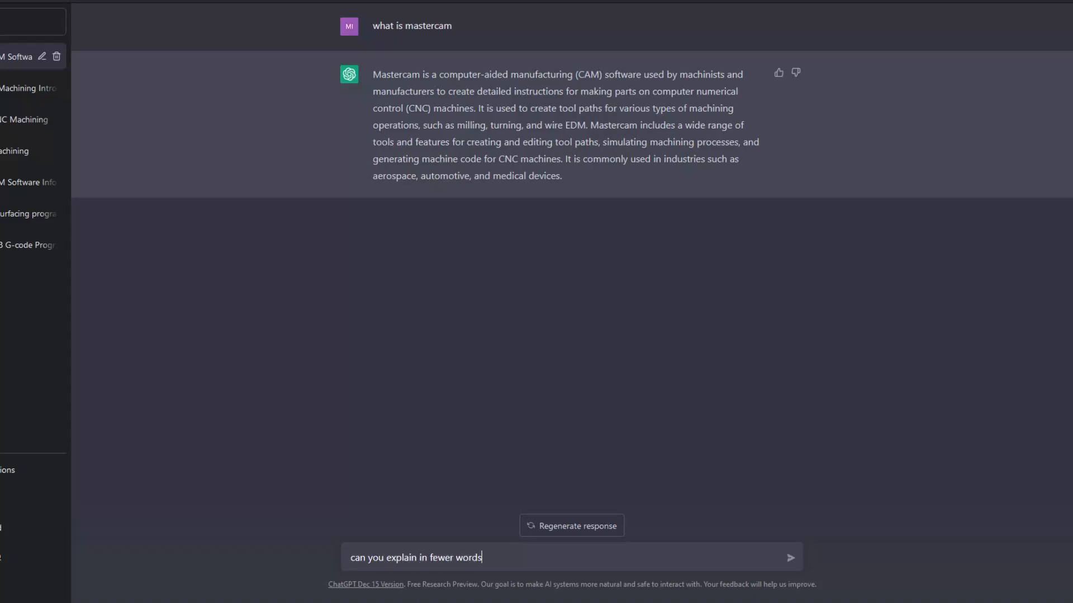
pyautogui.click(789, 557)
pyautogui.write('how about if Im a')
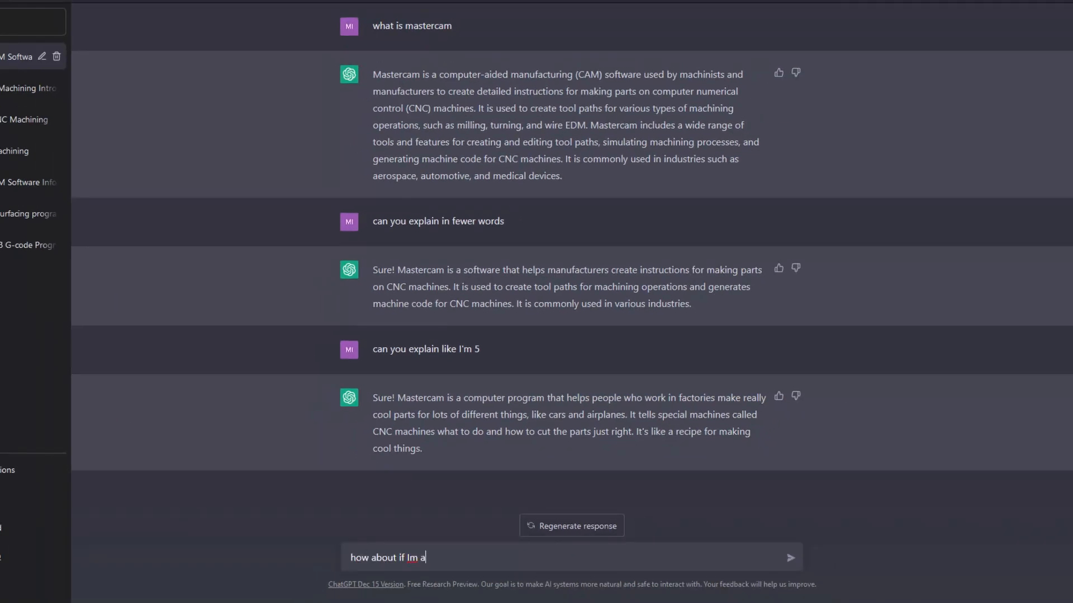
pyautogui.click(790, 557)
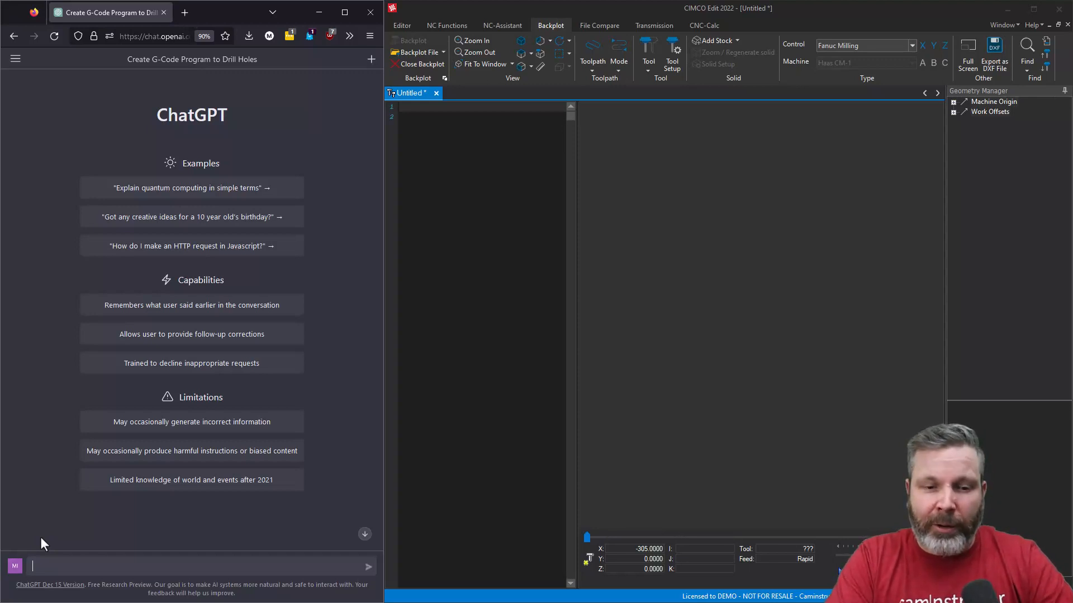
# Step: Ask ChatGPT to 'create a gcode program to drill 4 holes'
pyautogui.write('create')
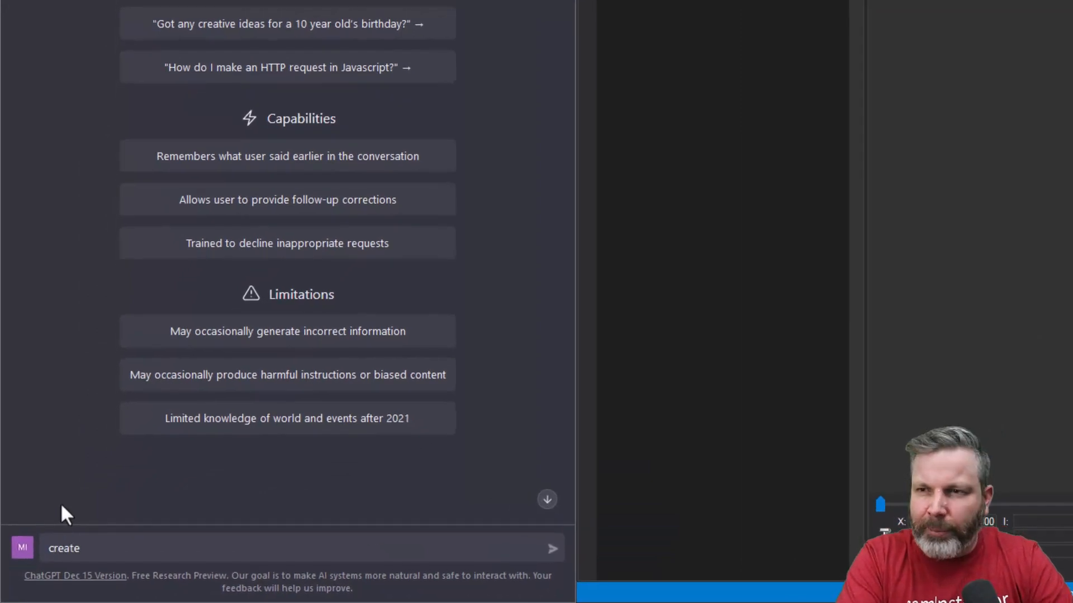
pyautogui.write('a gcode program to drill 4')
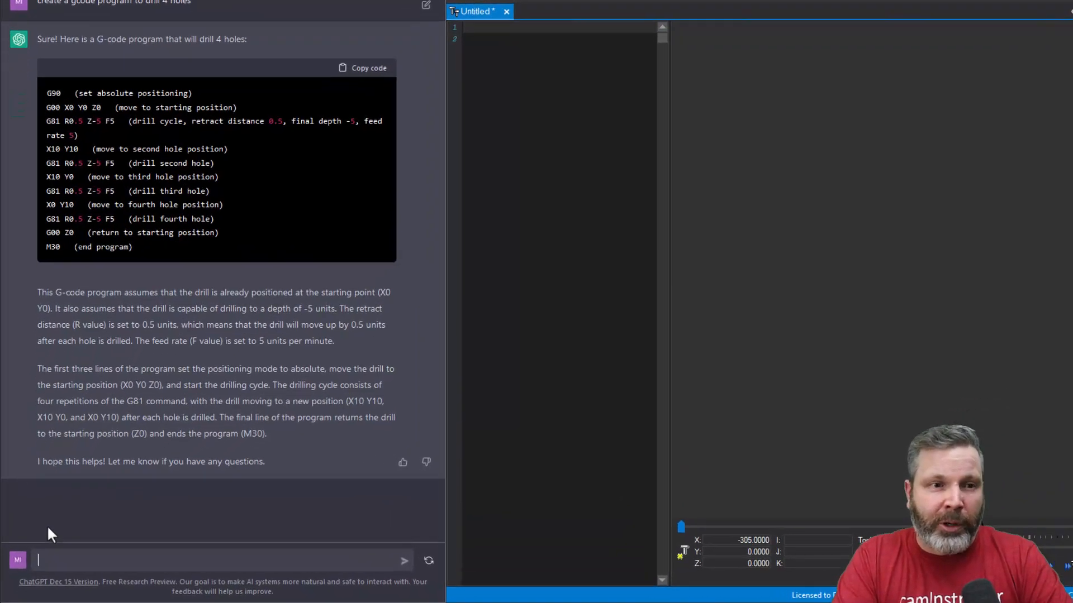
# Step: Ask 'what about the tool call' and review the revised T01 M06 program
pyautogui.write('what about the too')
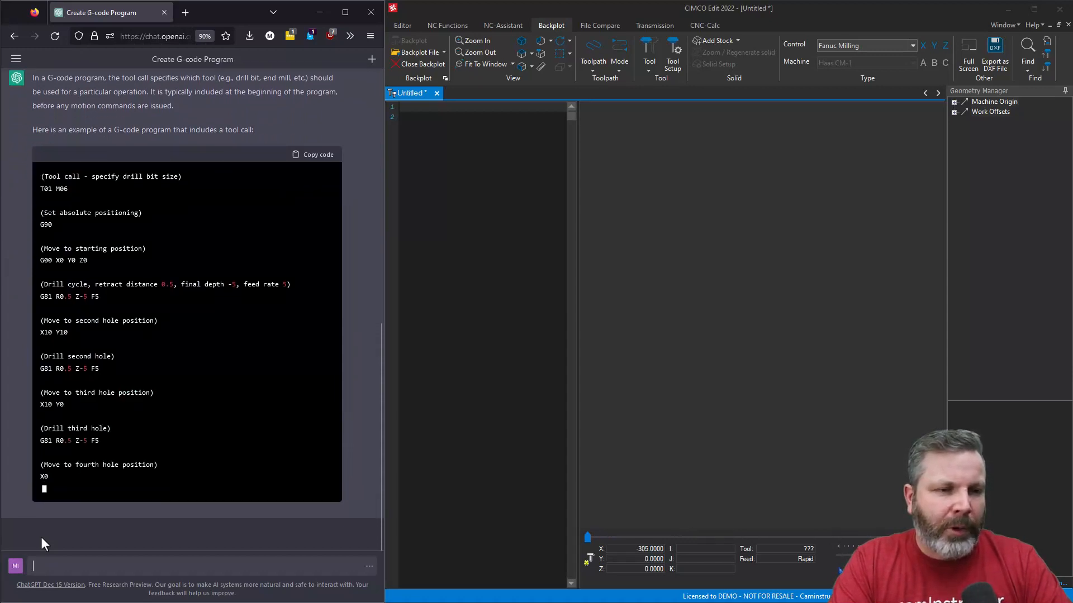
pyautogui.scroll(-3)
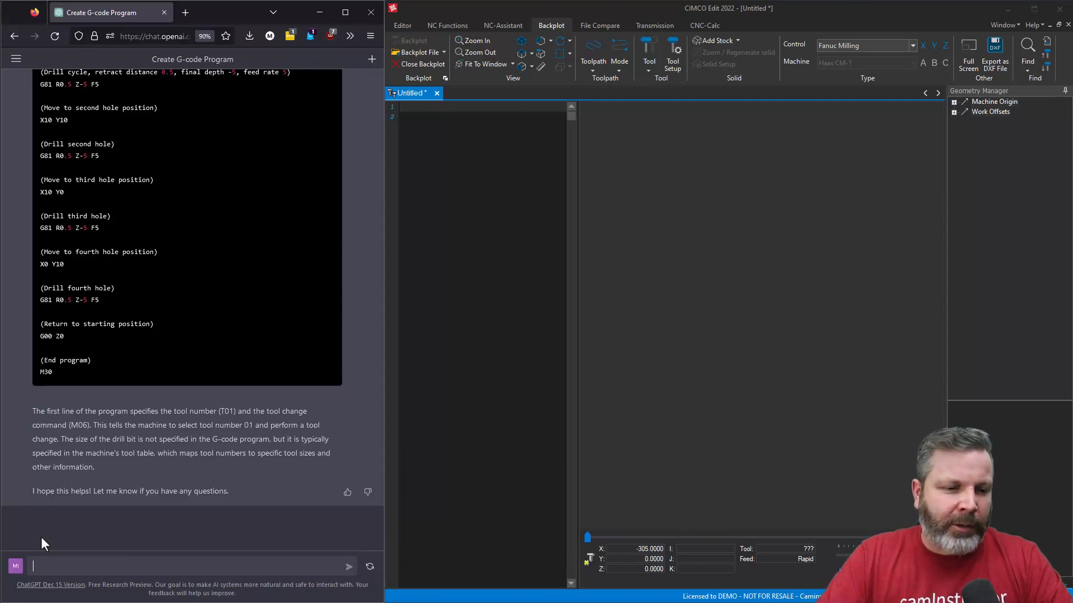
# Step: Ask ChatGPT to 'remove the comments' and scroll to the new code
pyautogui.write('remove the')
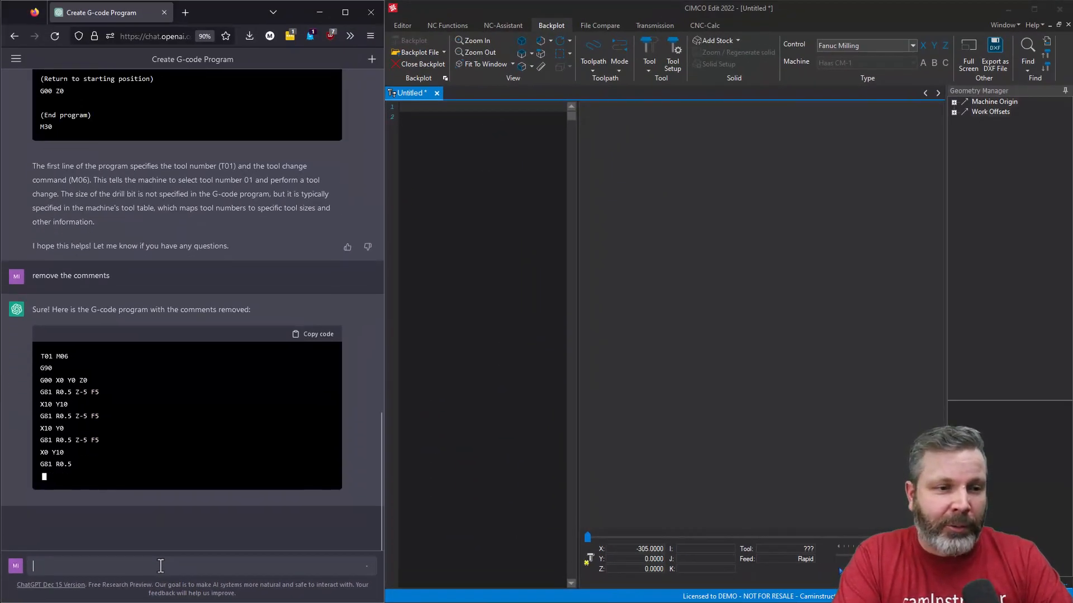
pyautogui.scroll(-3)
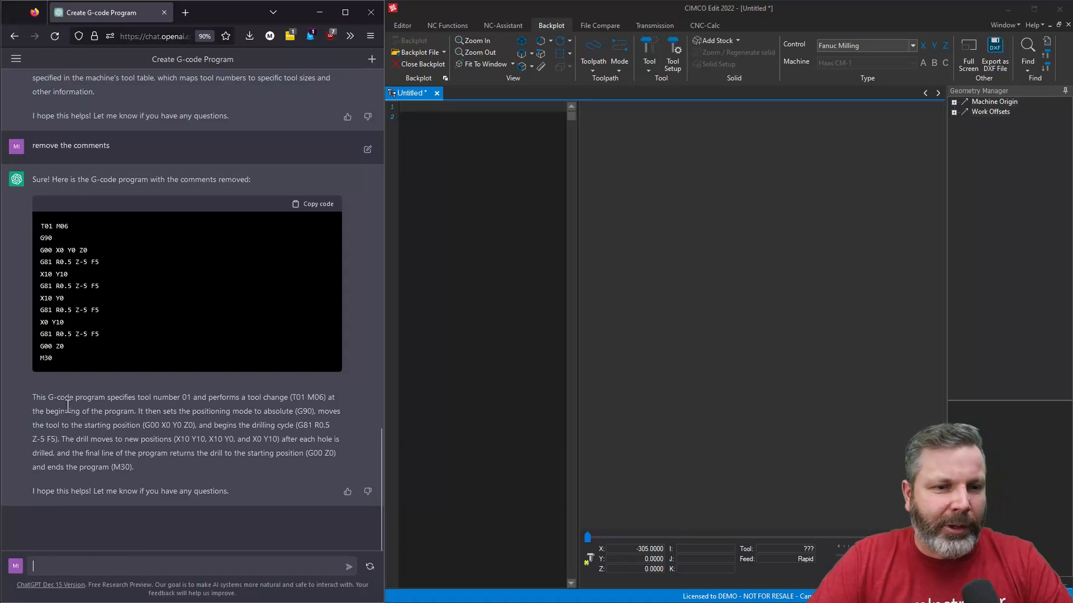
# Step: Paste the copied comment-free drilling code into CIMCO Edit and backplot its toolpath
pyautogui.click(312, 203)
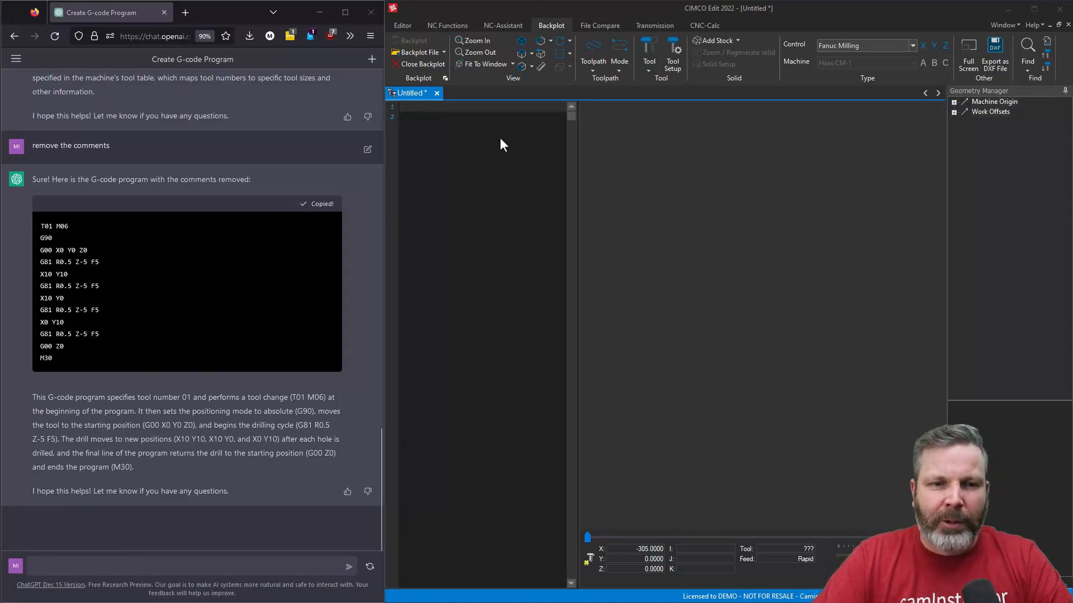
pyautogui.click(478, 164)
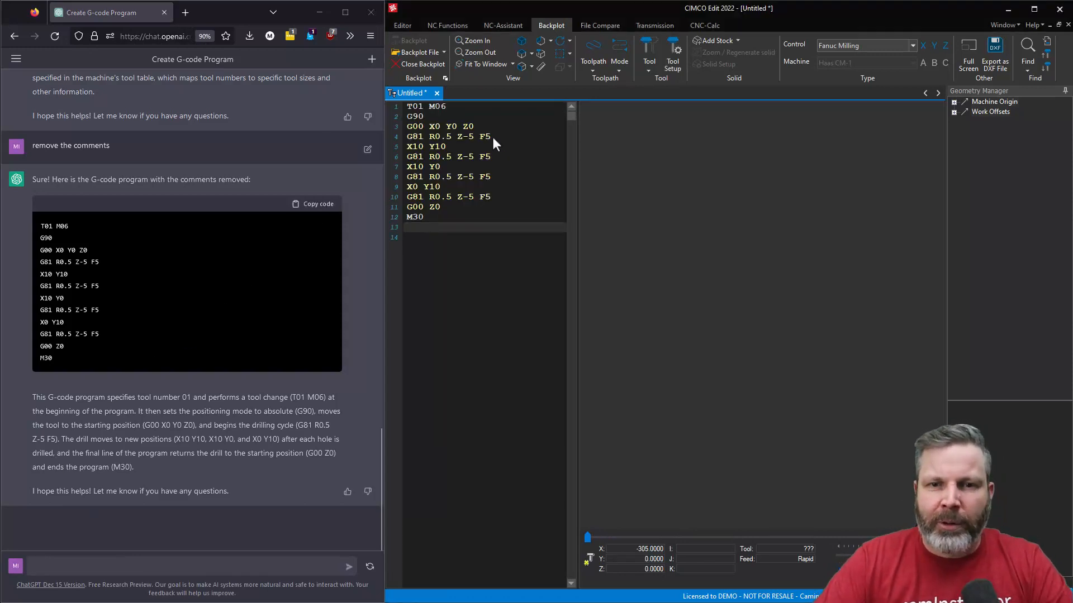
pyautogui.click(418, 77)
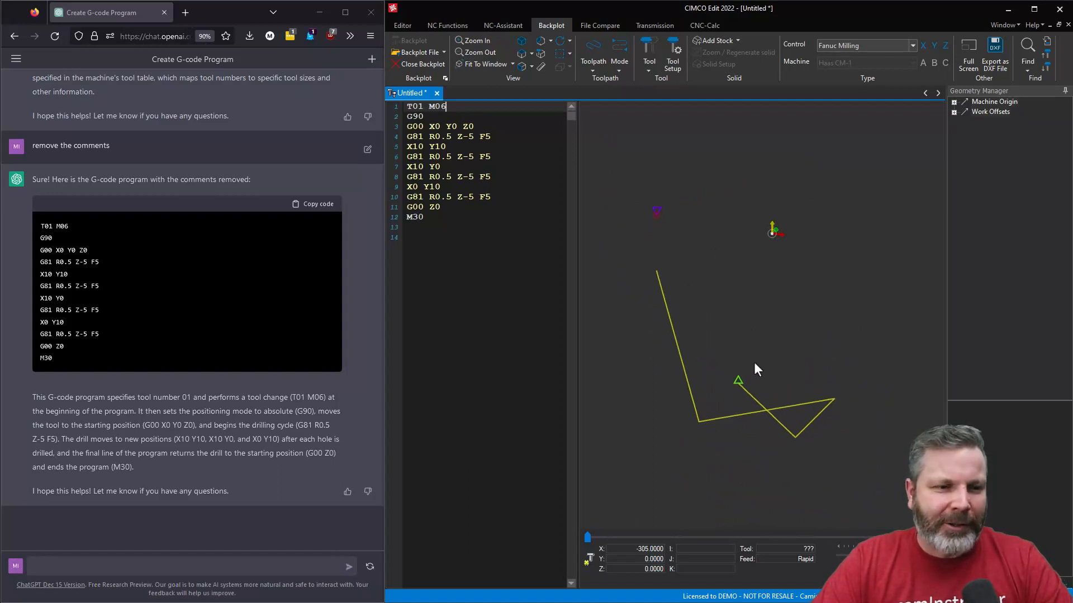
# Step: Ask ChatGPT for a canned-cycle format with G43 tool length compensation
pyautogui.write('canned cy')
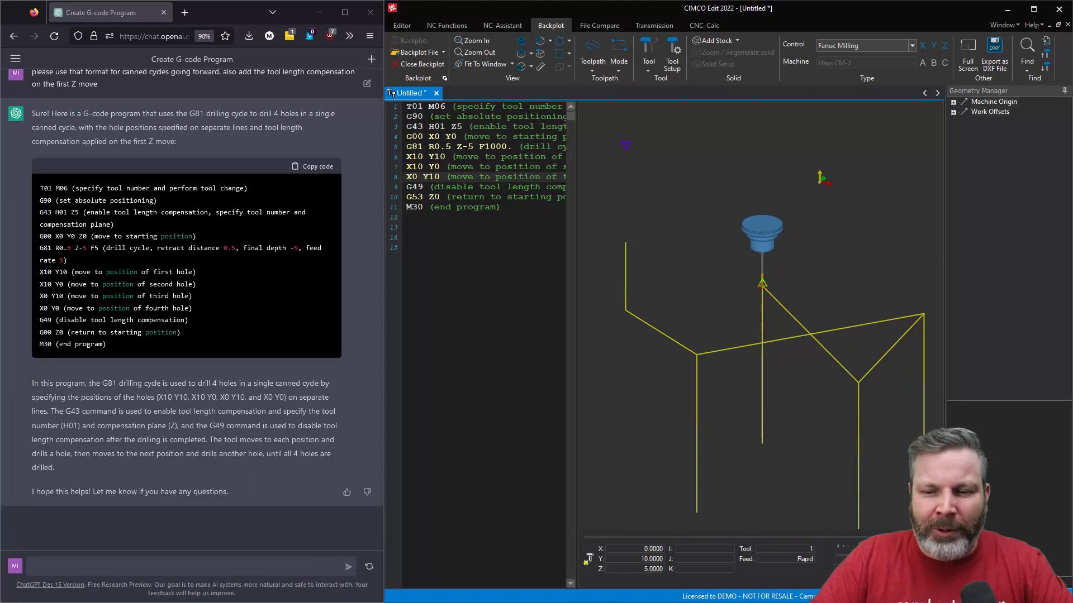
pyautogui.moveTo(532, 408)
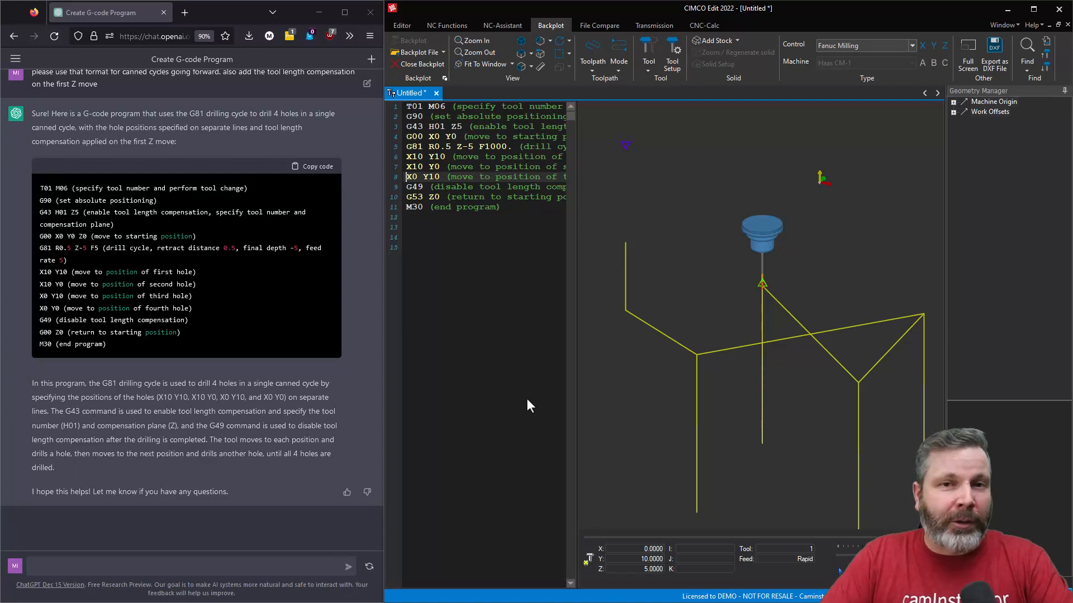
pyautogui.moveTo(393, 423)
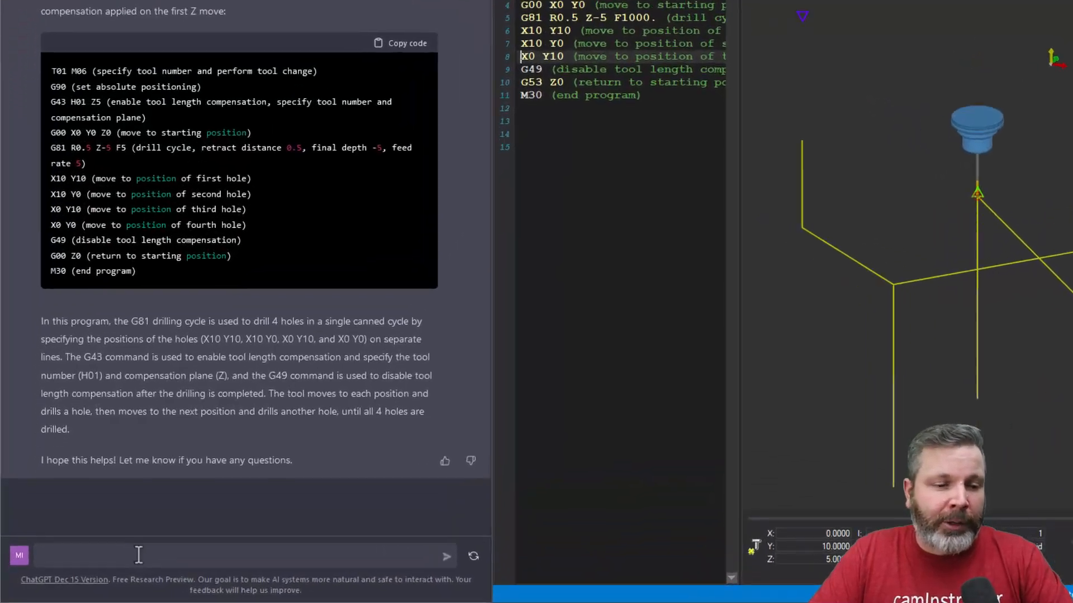
# Step: Ask ChatGPT to 'use macro variables for the x and y locations of the holes'
pyautogui.write('use macro varia')
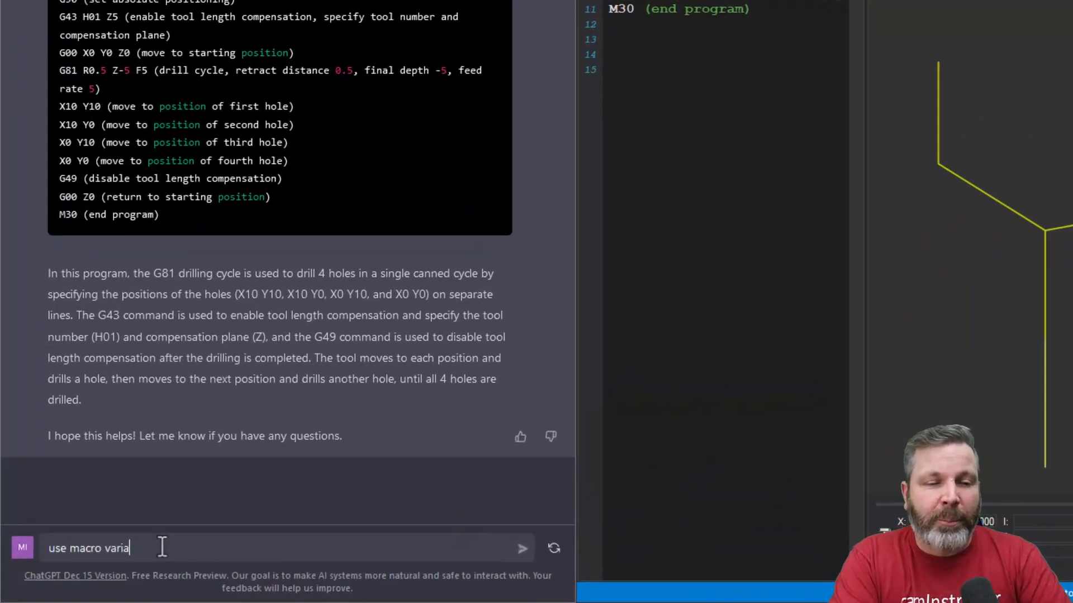
pyautogui.write('bles for the x and')
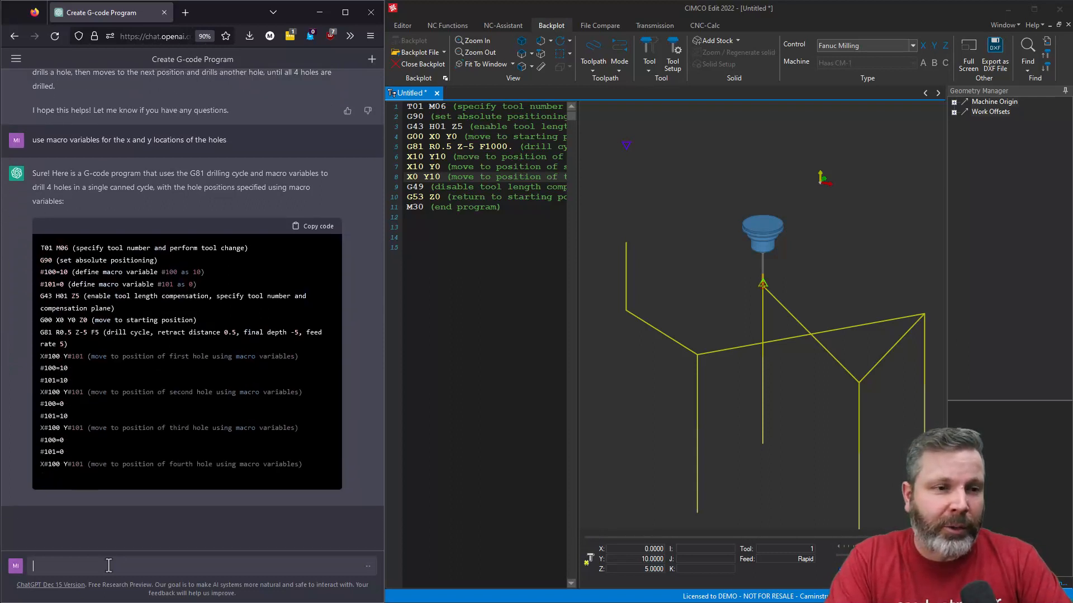
pyautogui.scroll(-3)
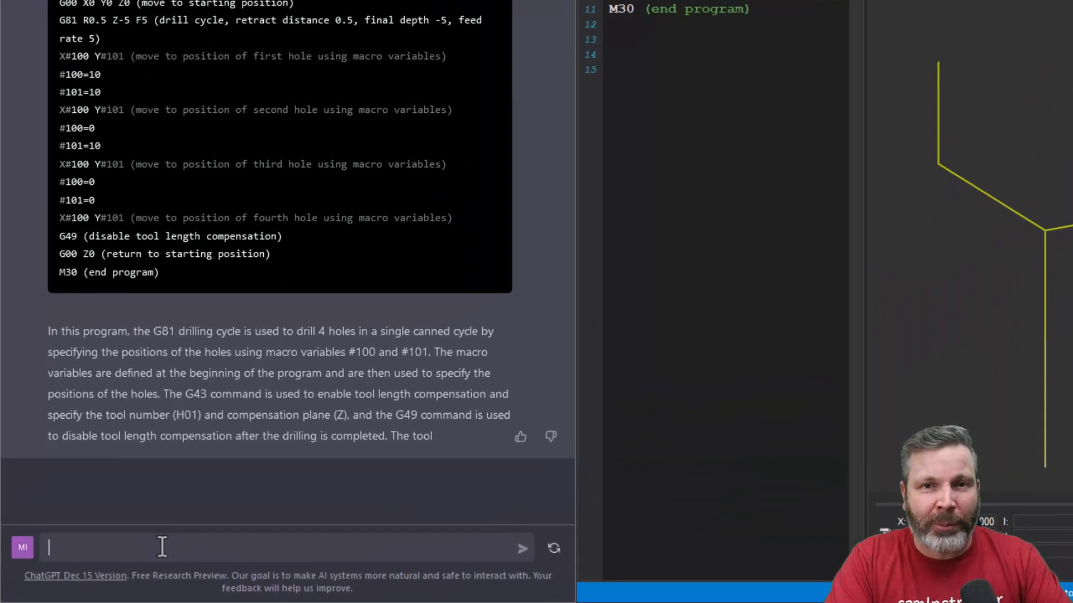
# Step: Request a macro B program drilling holes evenly spaced along X with variable spacing
pyautogui.write('create a macro b gcode program')
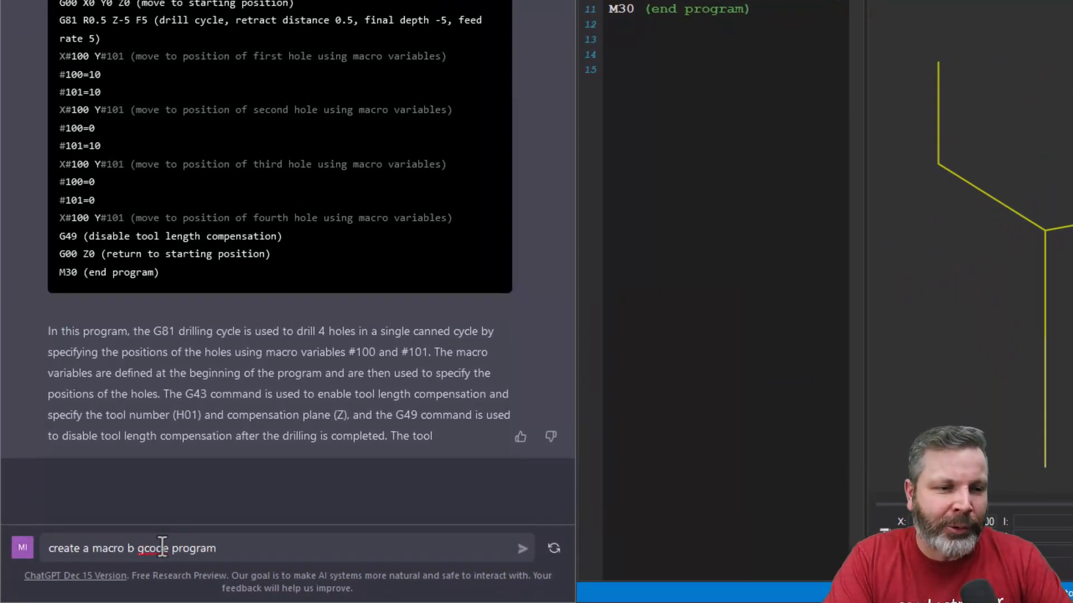
pyautogui.write('to drill holes that are even')
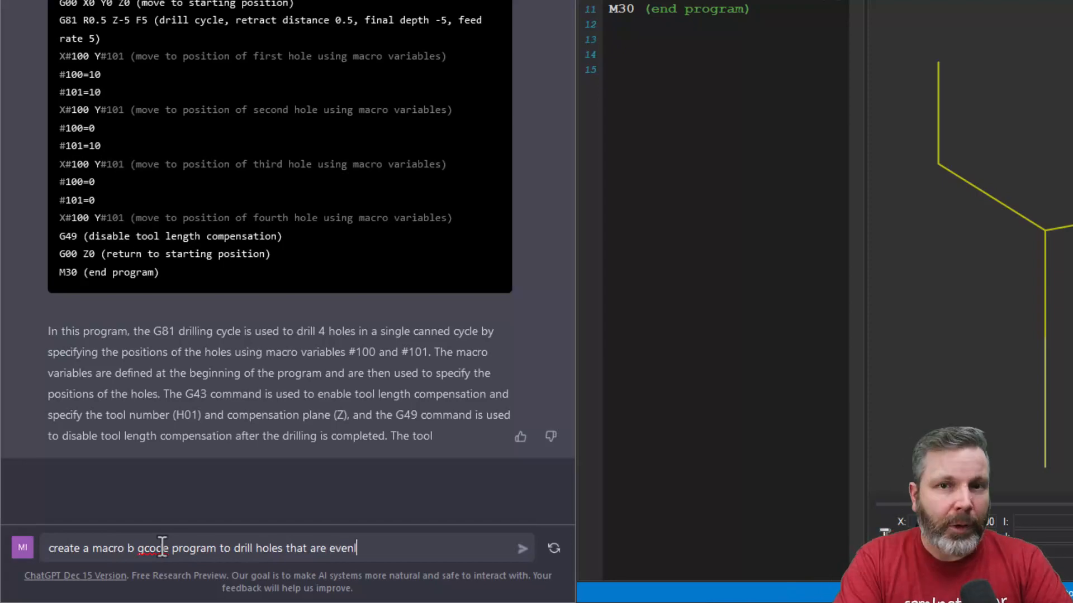
pyautogui.write('ly spaced along x, with the sp')
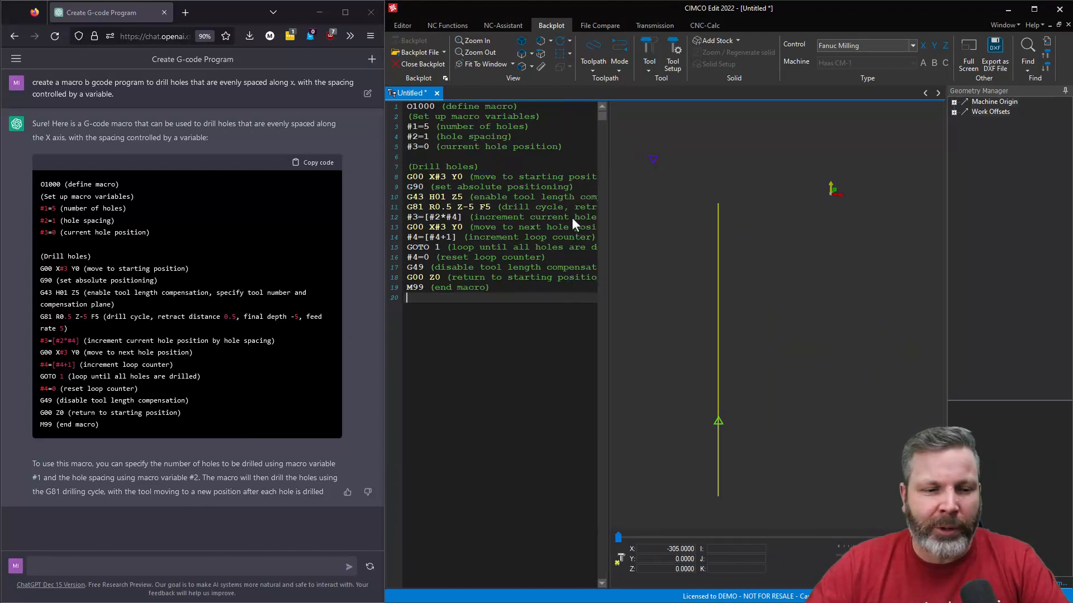
pyautogui.moveTo(460, 319)
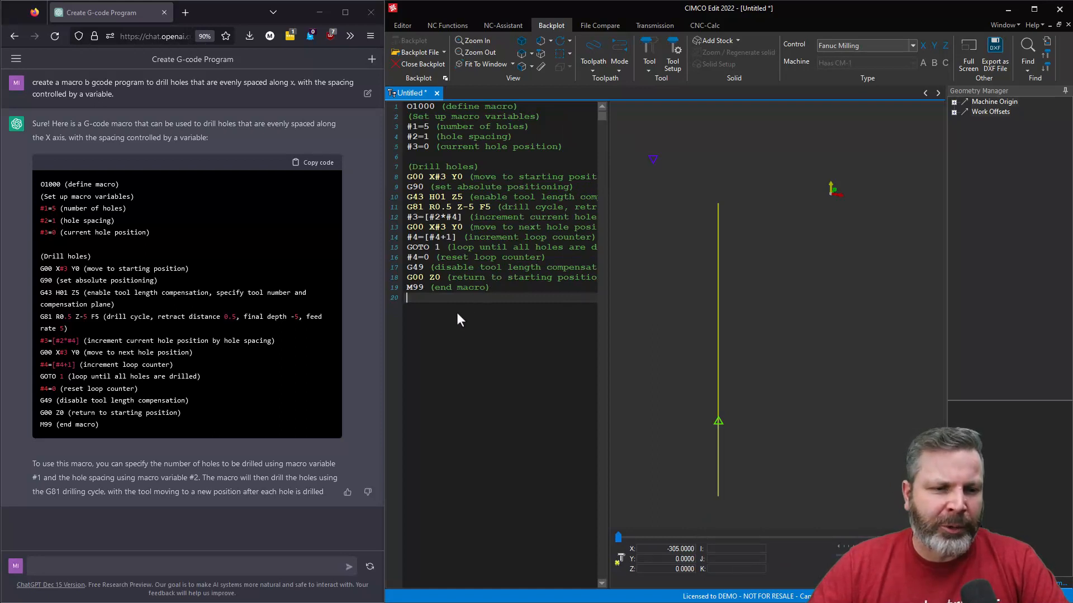
pyautogui.moveTo(694, 548)
pyautogui.write('1000.')
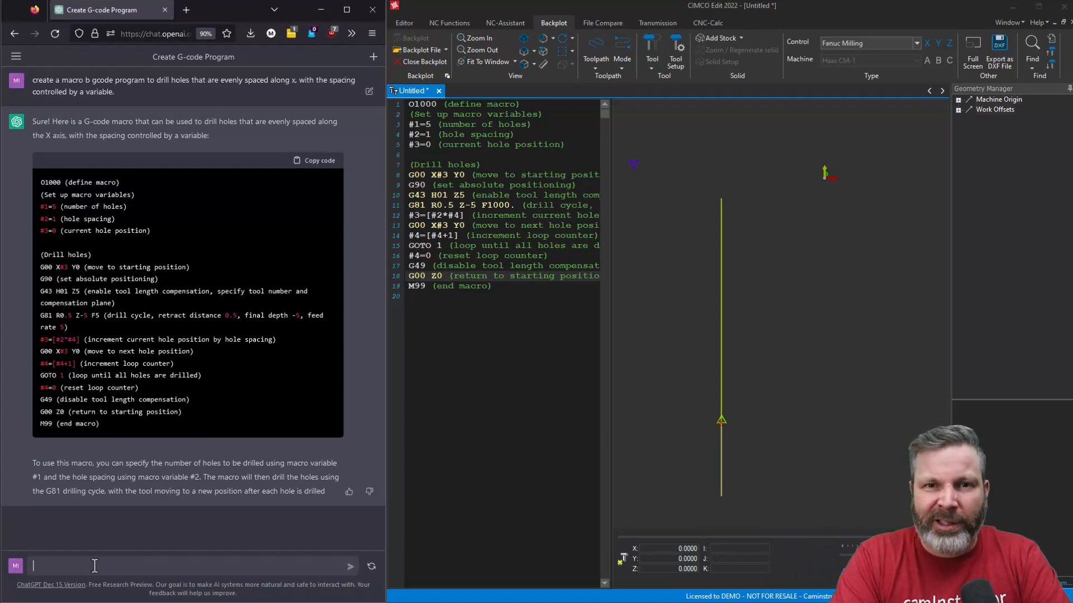
# Step: Ask ChatGPT to 'create an excel vba program that will find duplicate values'
pyautogui.write('create an e')
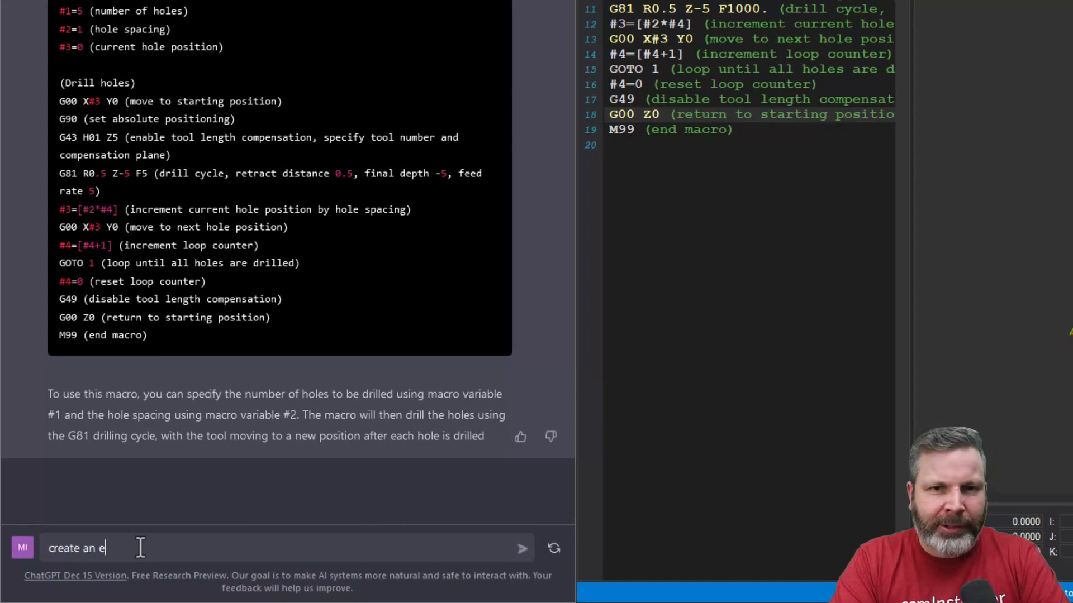
pyautogui.write('xcel vba program that will fin')
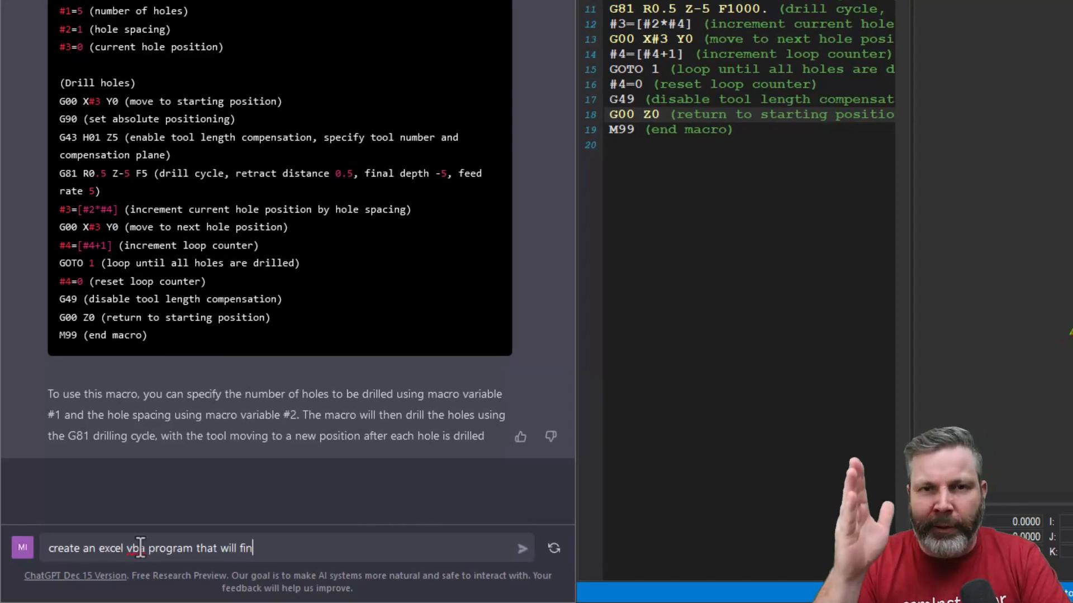
pyautogui.write('d duplicate values')
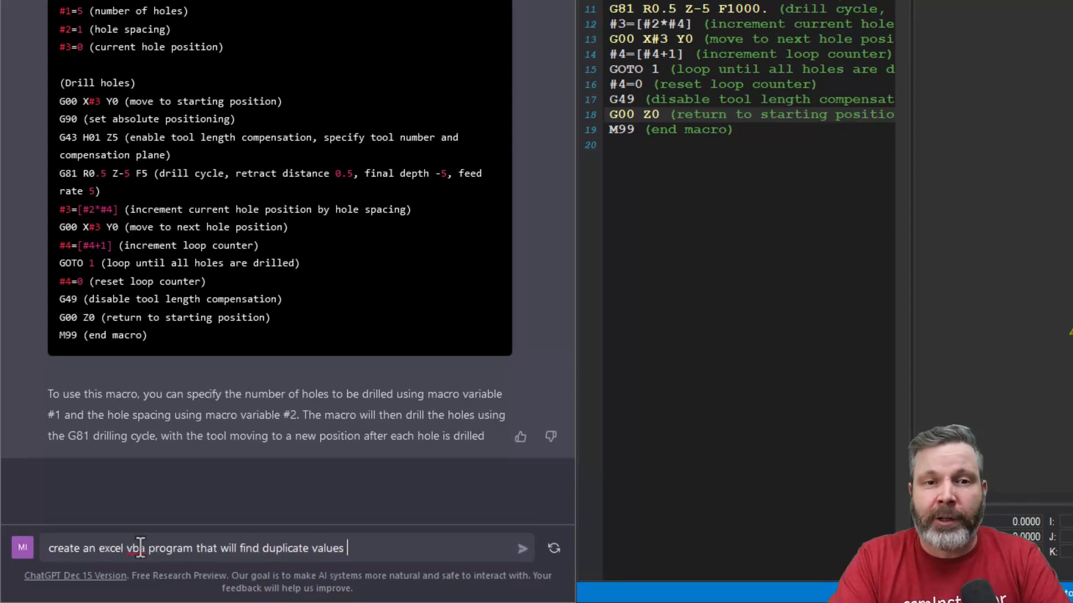
pyautogui.press('Return')
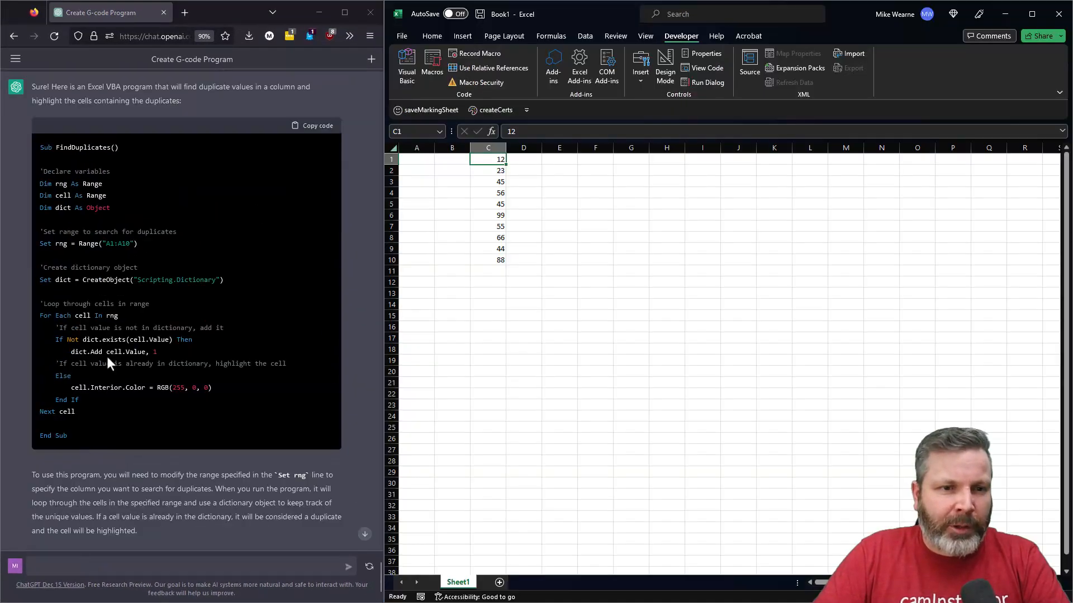
# Step: Paste the copied VBA code into Module2 and run FindDuplicates, highlighting the repeated 45 red
pyautogui.click(312, 125)
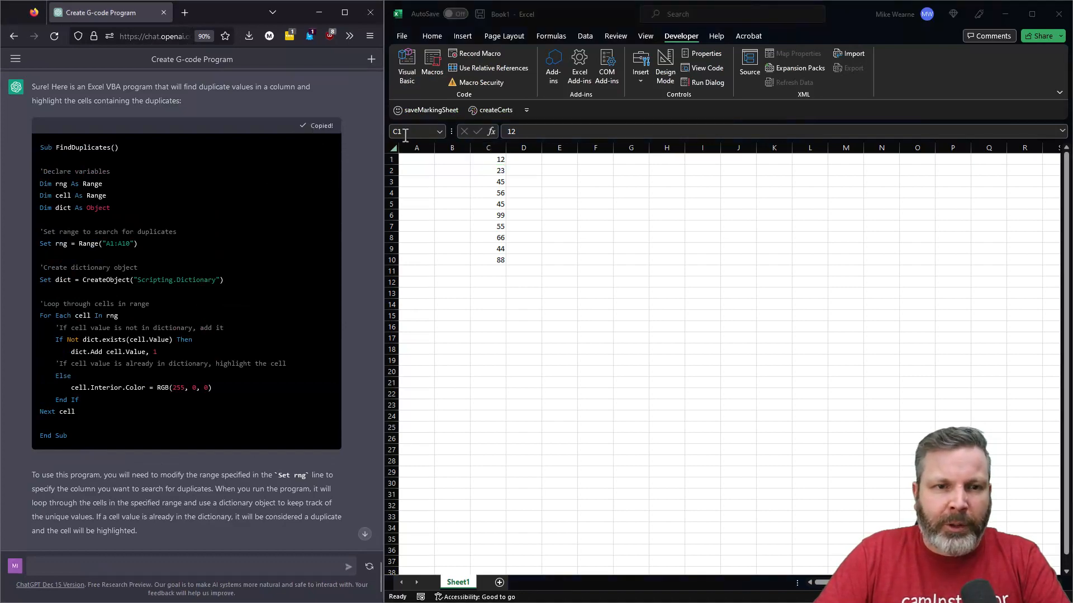
pyautogui.click(405, 64)
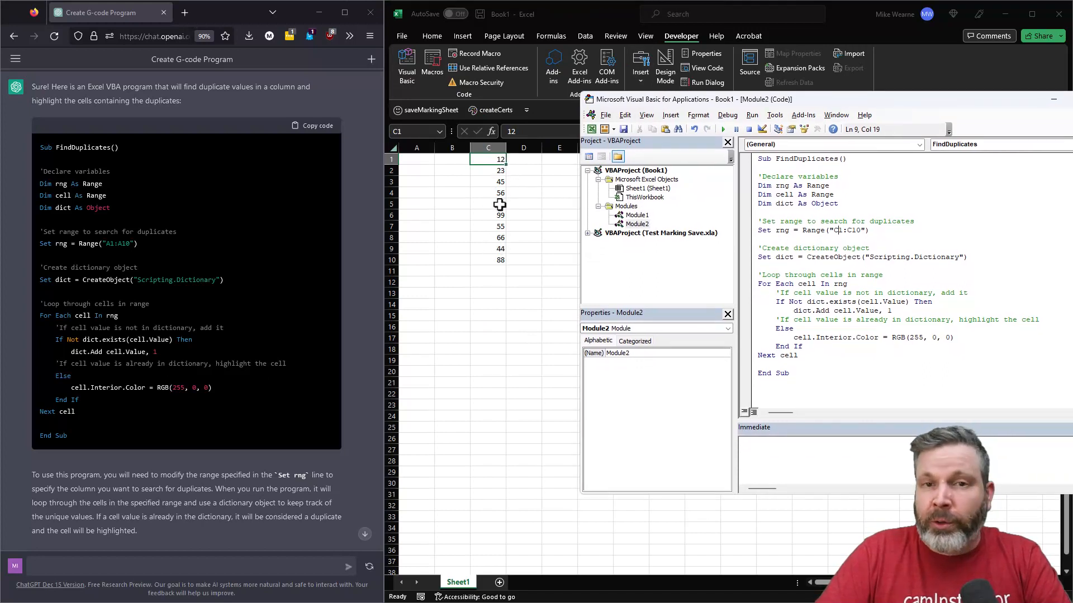
pyautogui.click(780, 168)
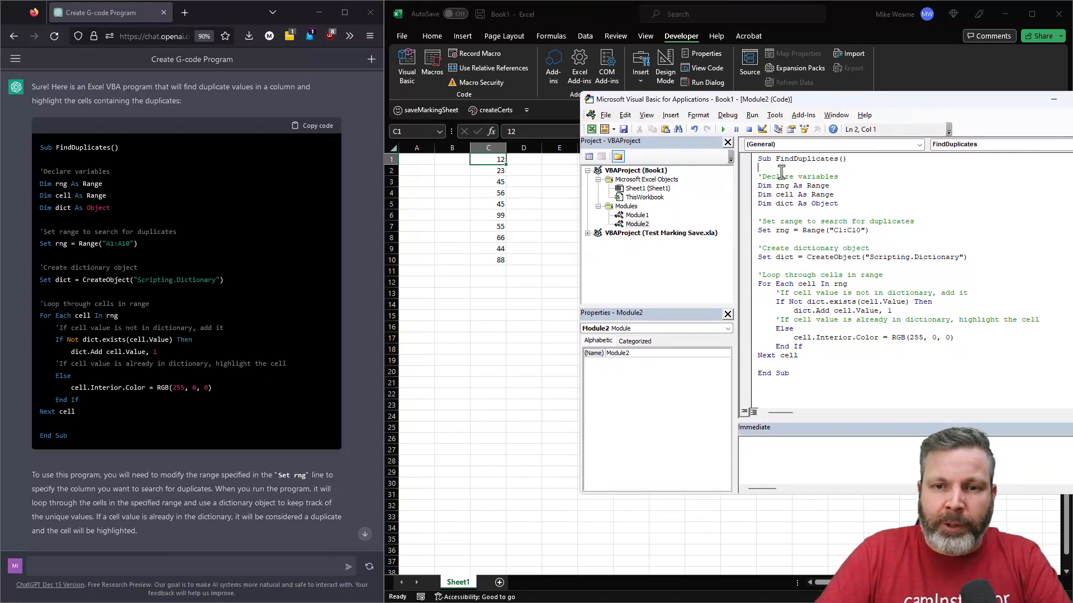
pyautogui.click(722, 130)
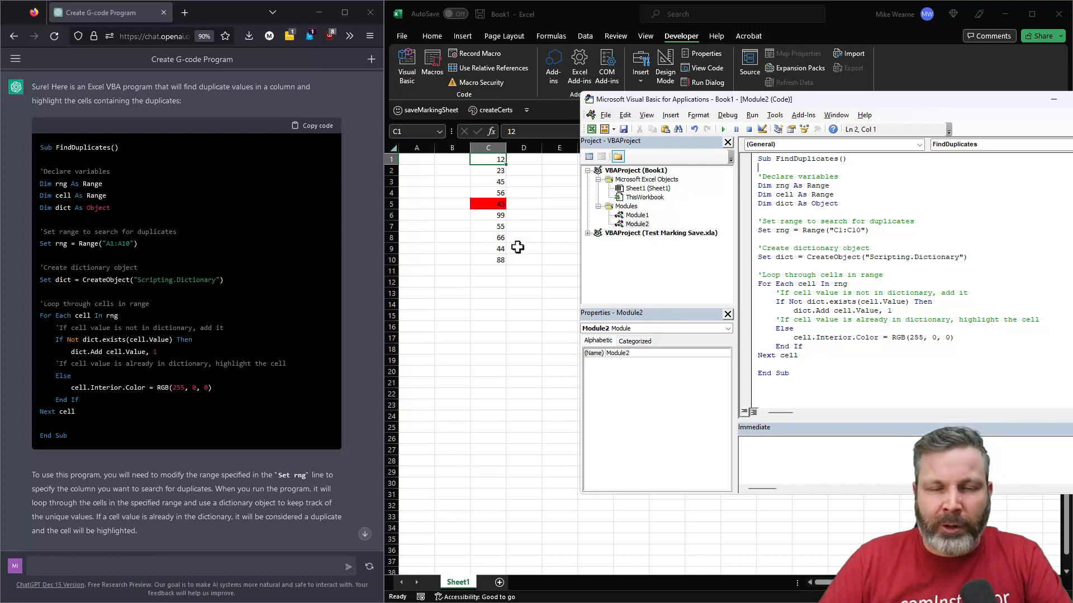
pyautogui.moveTo(512, 241)
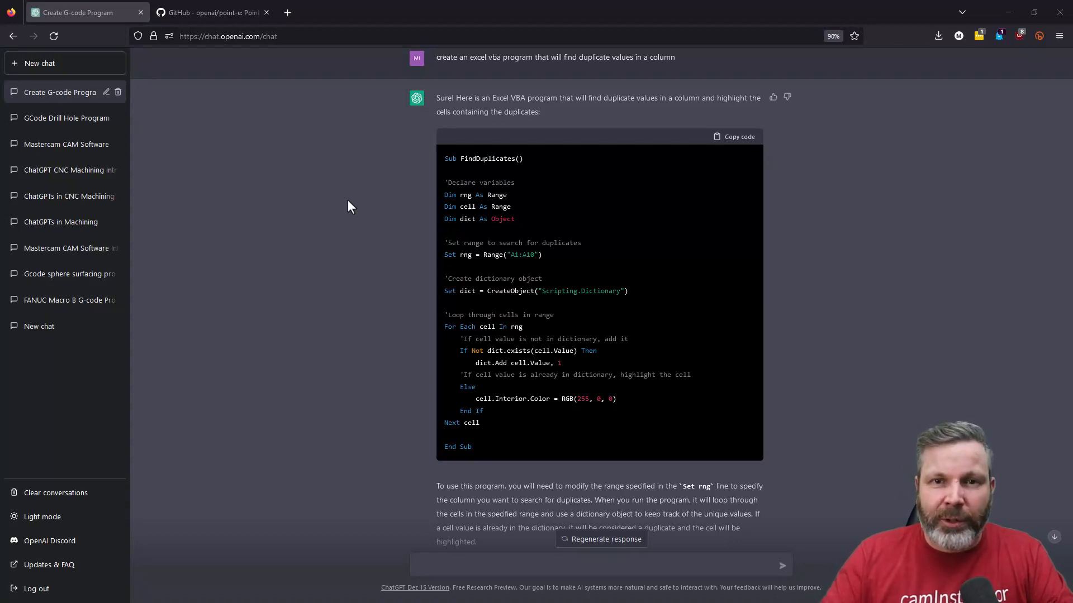
# Step: Switch to the 'GitHub - openai/point-e' browser tab
pyautogui.click(209, 12)
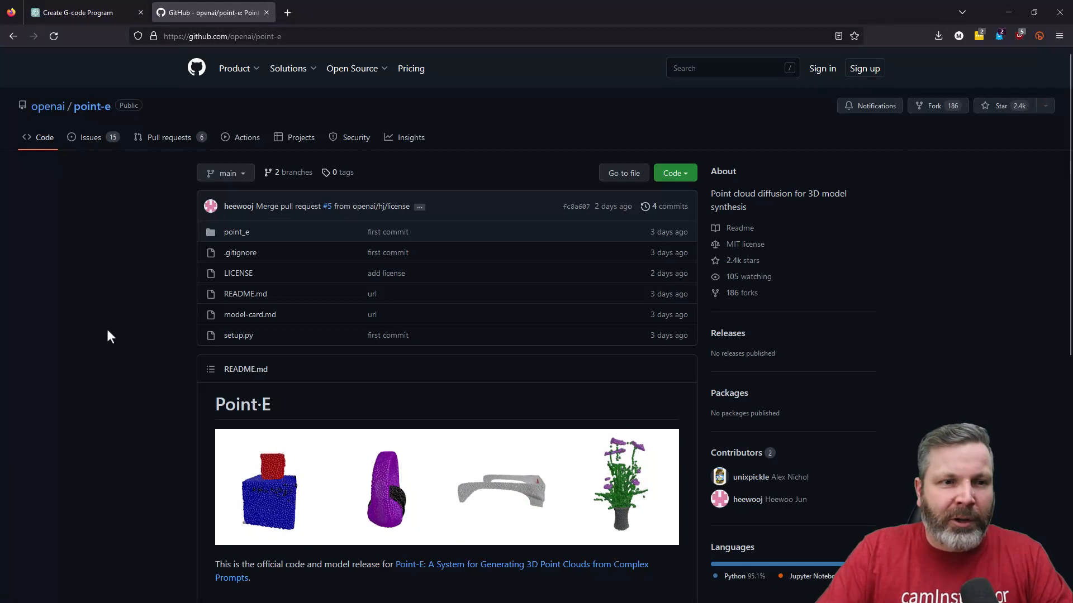